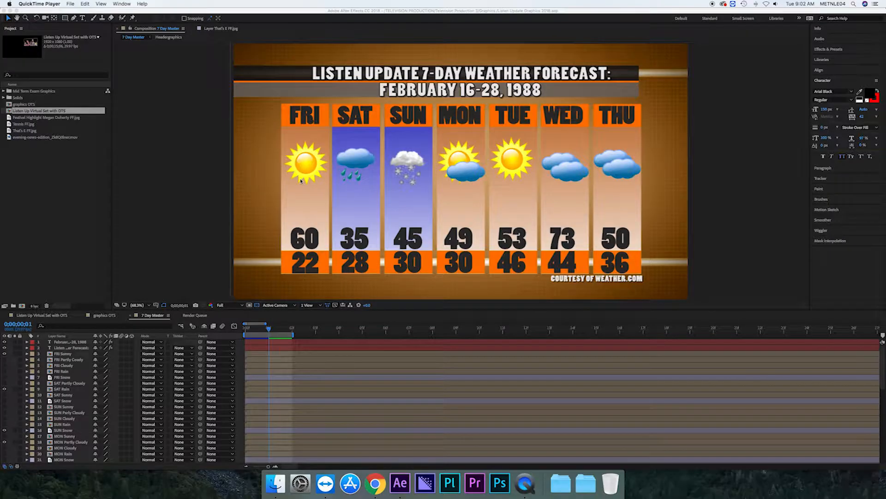
mouse_move(563, 39)
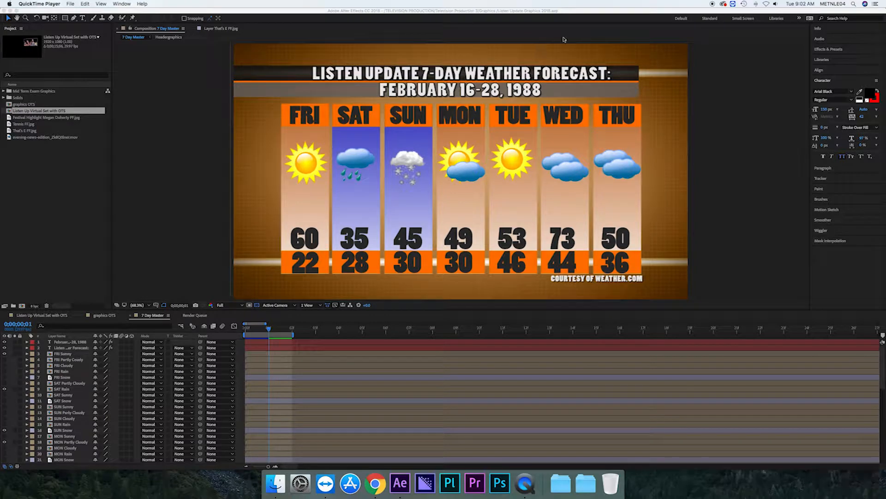
mouse_move(672, 121)
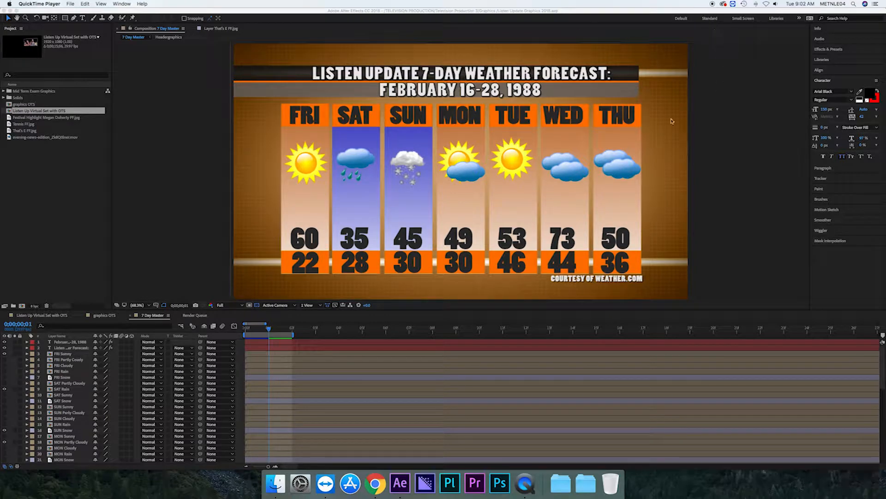
mouse_move(434, 129)
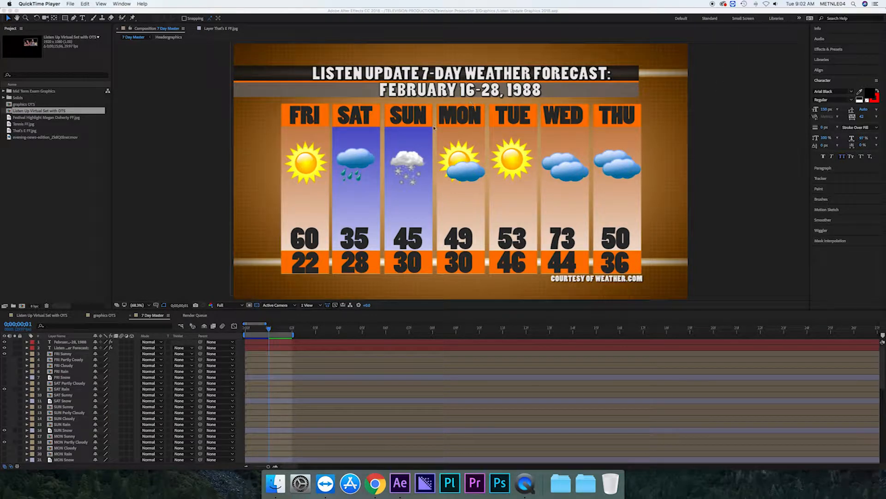
mouse_move(339, 321)
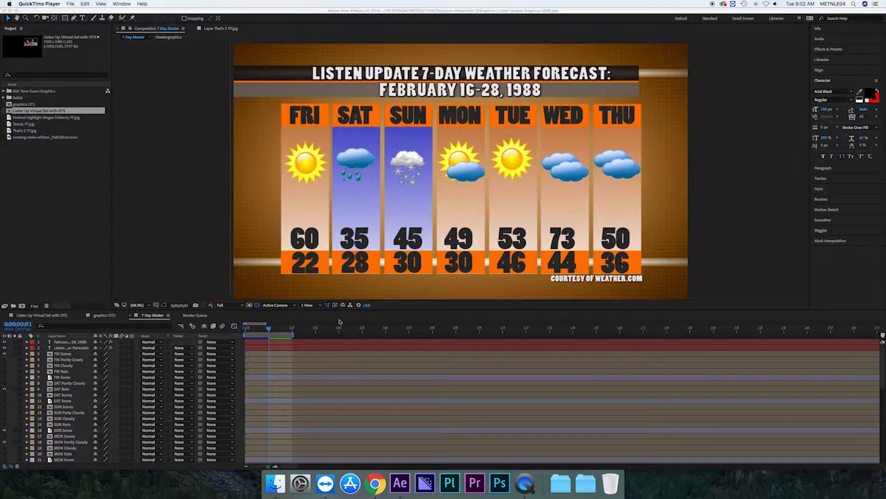
In a new Chrome tab, go to Weather.com and load the 10 Day forecast page.
click(376, 483)
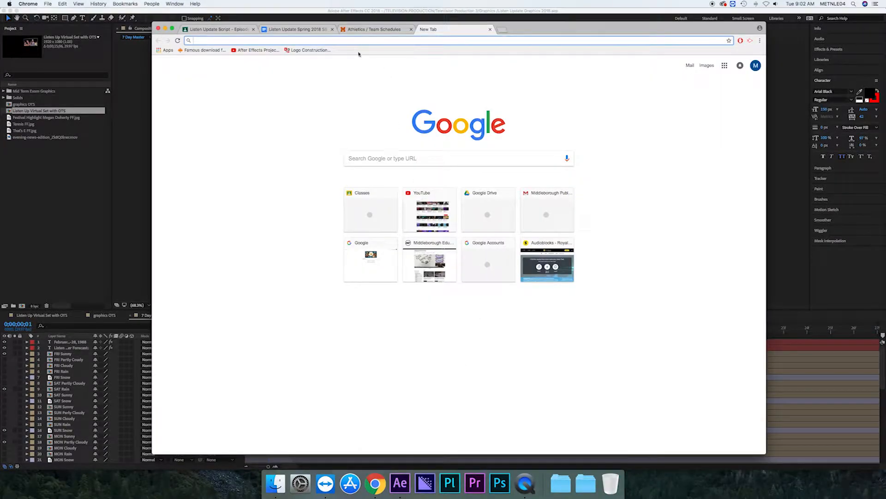
text(Weather.com)
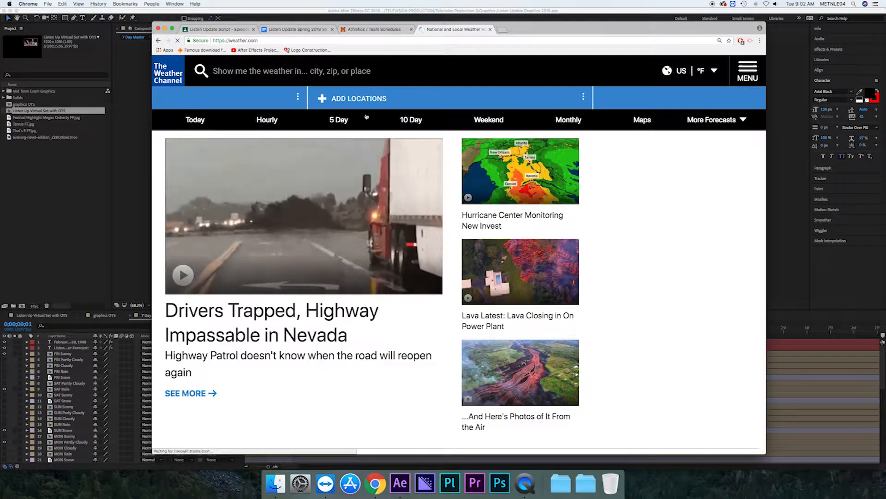
click(411, 120)
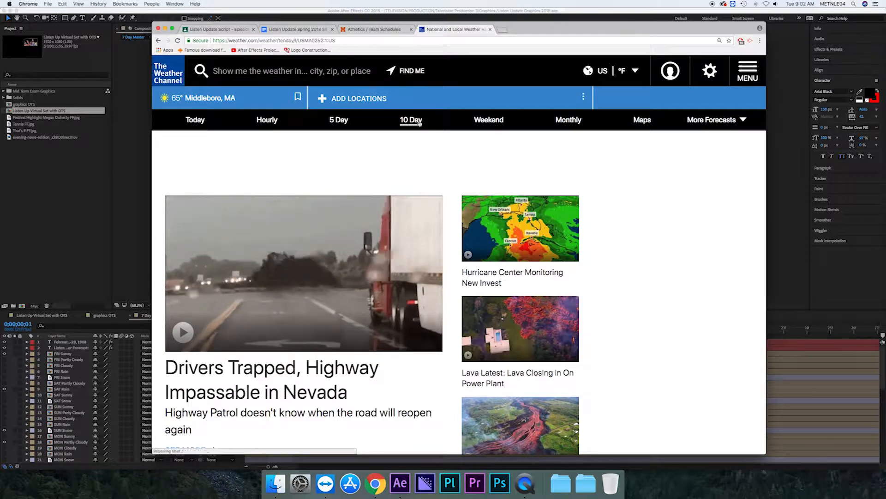
click(411, 119)
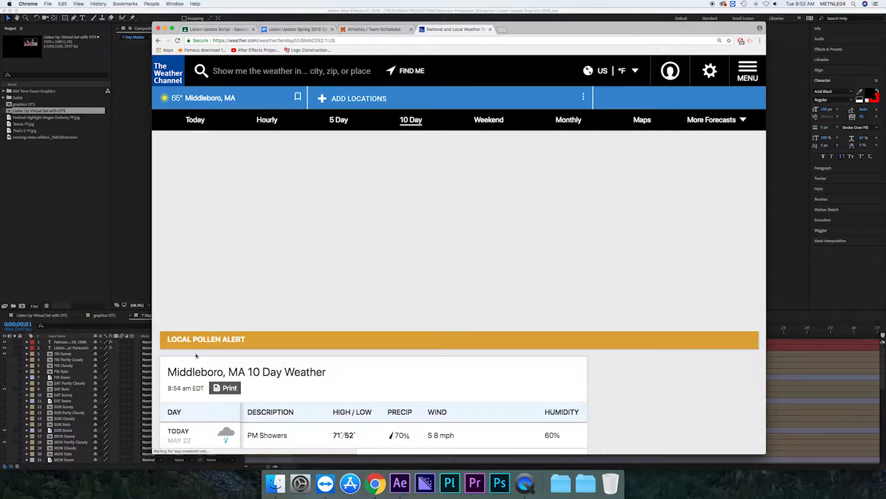
Scroll down to the Middleboro, MA 10-day forecast table.
scroll(down, 3)
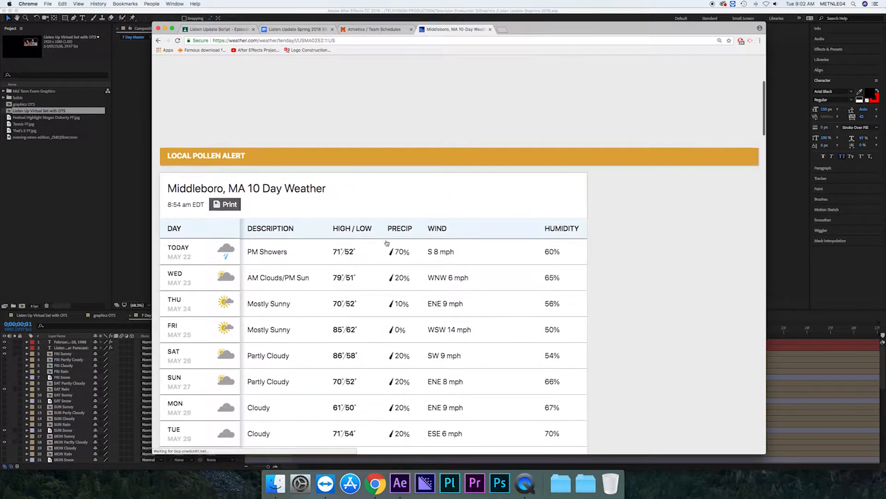
scroll(down, 3)
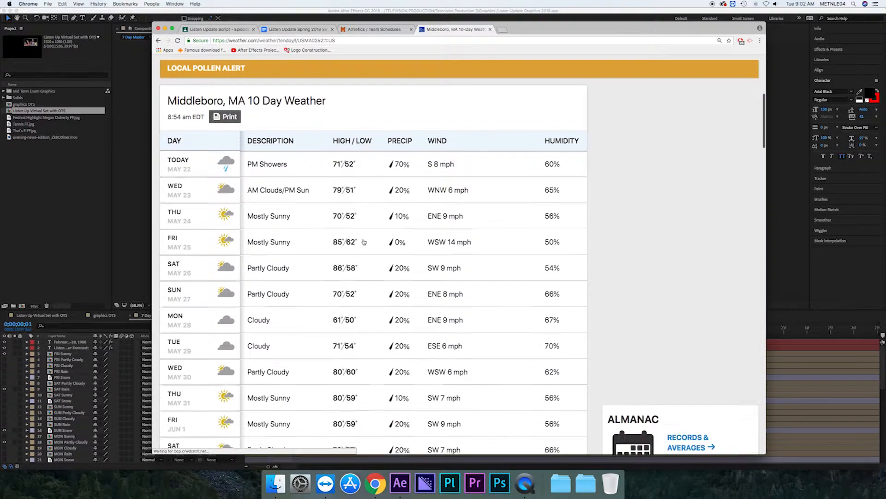
scroll(down, 3)
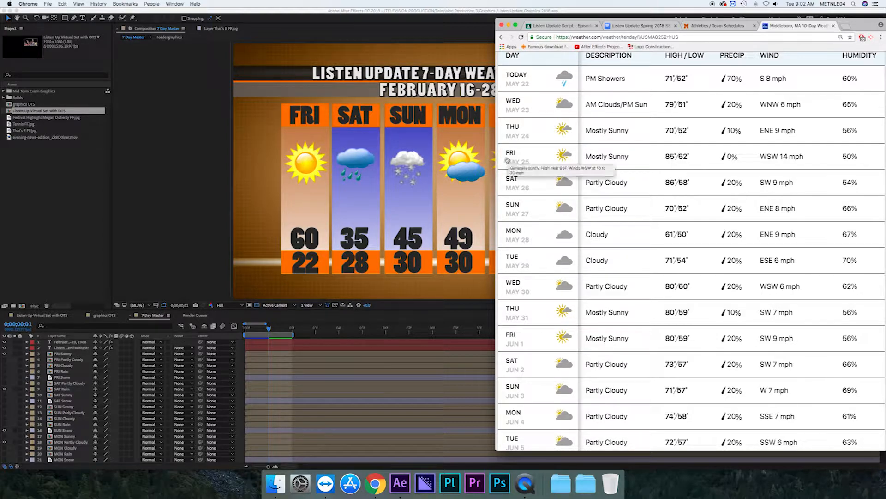
mouse_move(519, 318)
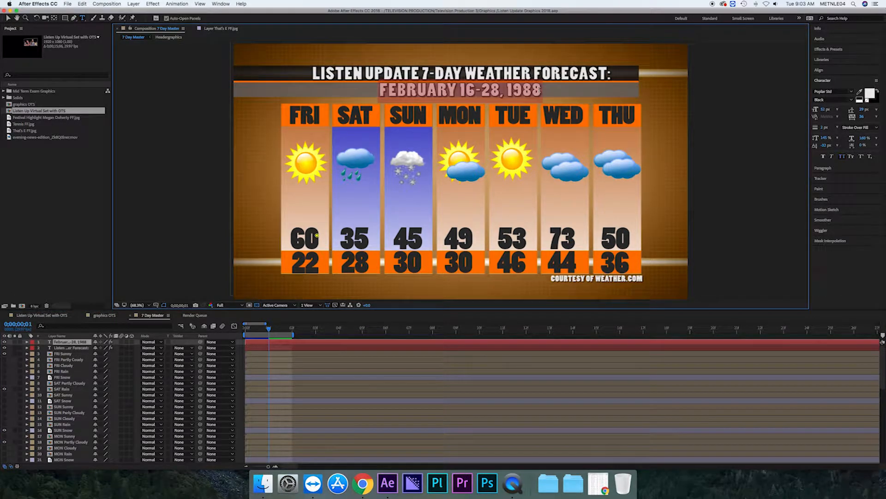
Retype the date line so it reads MAY 25-31, 2018.
text(MAY)
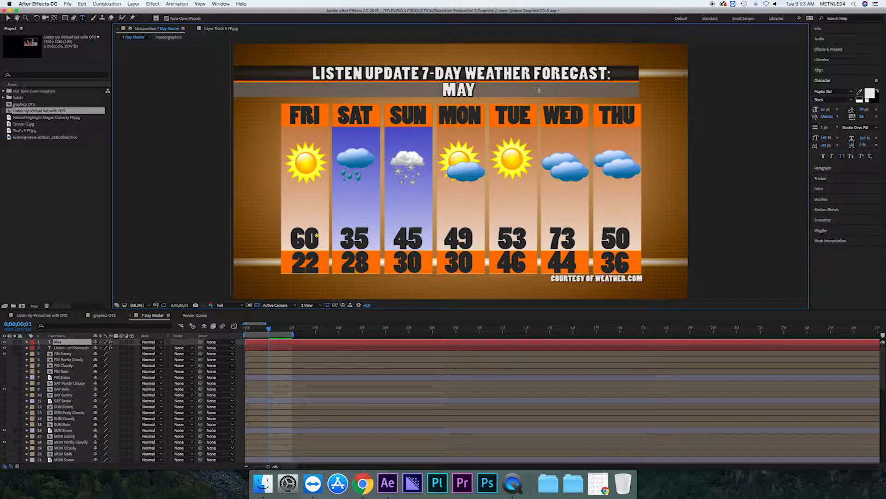
text(25-)
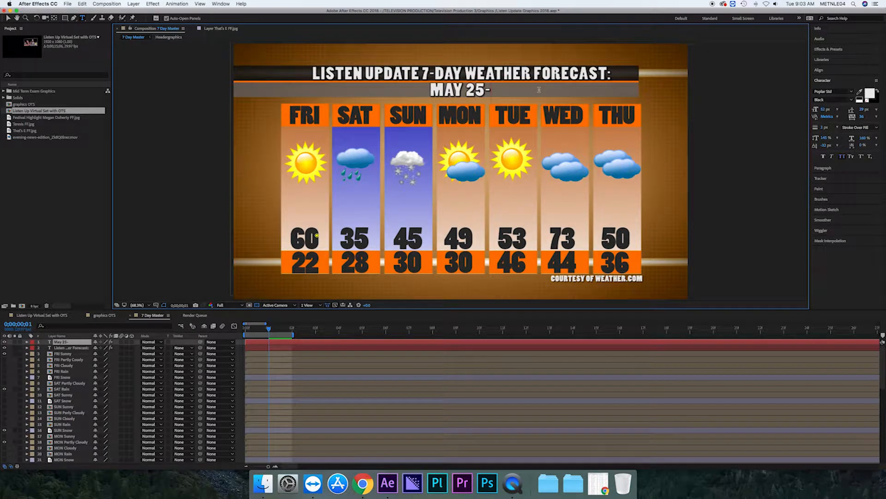
text(31, 2)
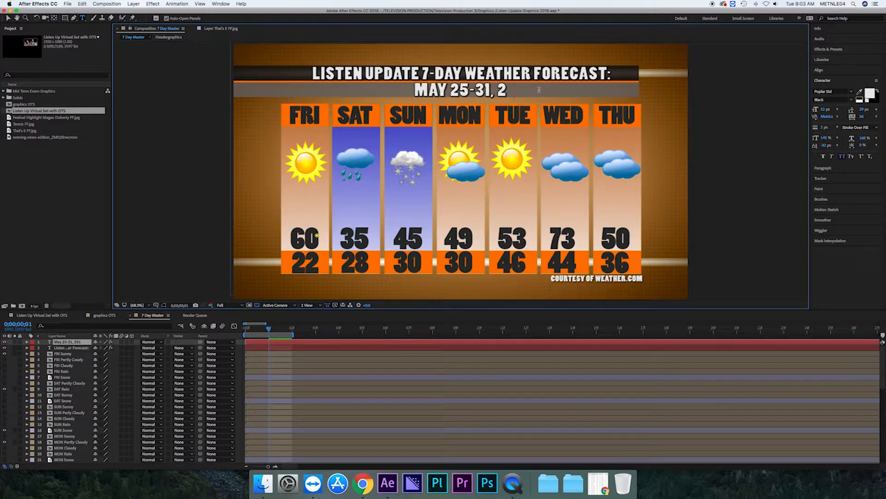
text(018)
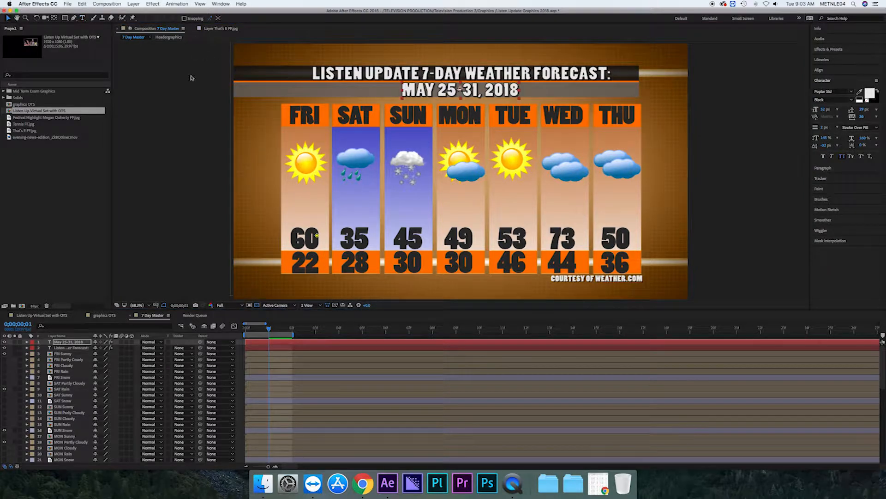
mouse_move(363, 483)
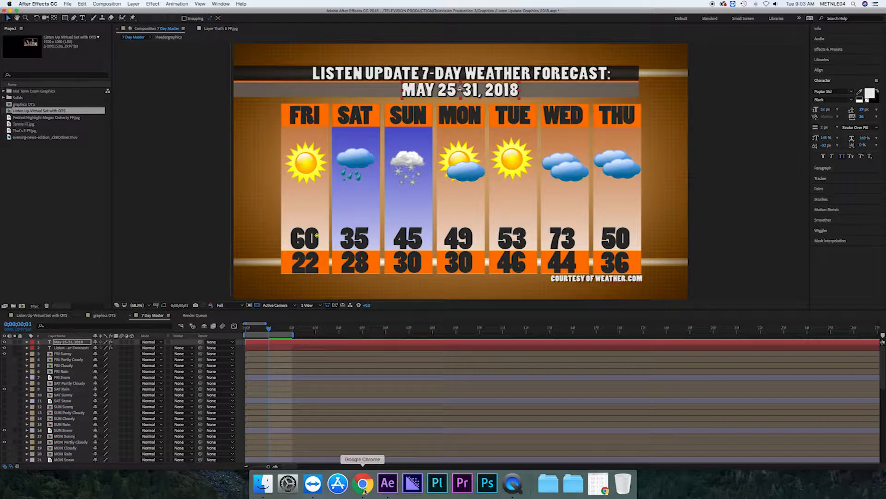
Set Friday's high and low to 85/62, checking against the Weather.com table.
click(376, 485)
text(85)
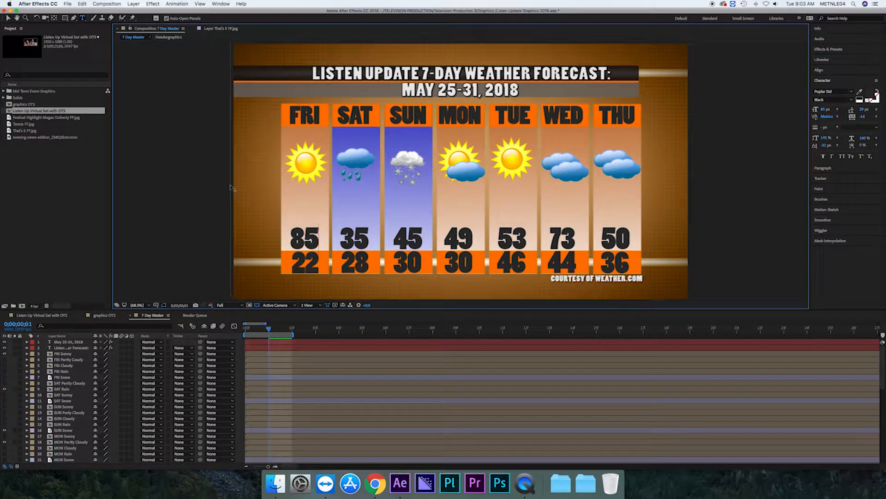
click(306, 238)
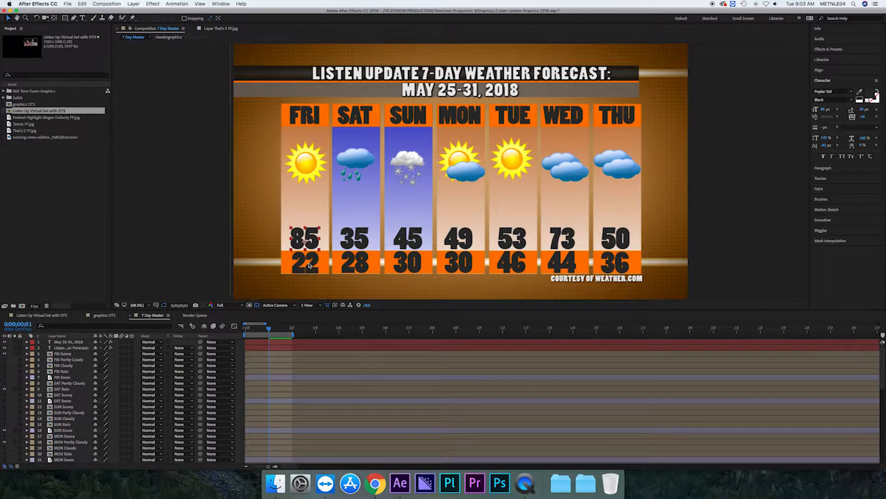
click(375, 483)
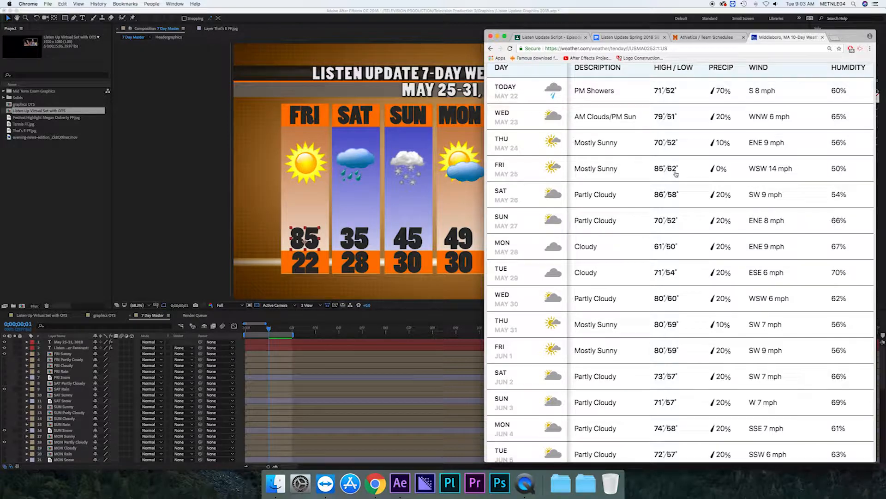
mouse_move(682, 150)
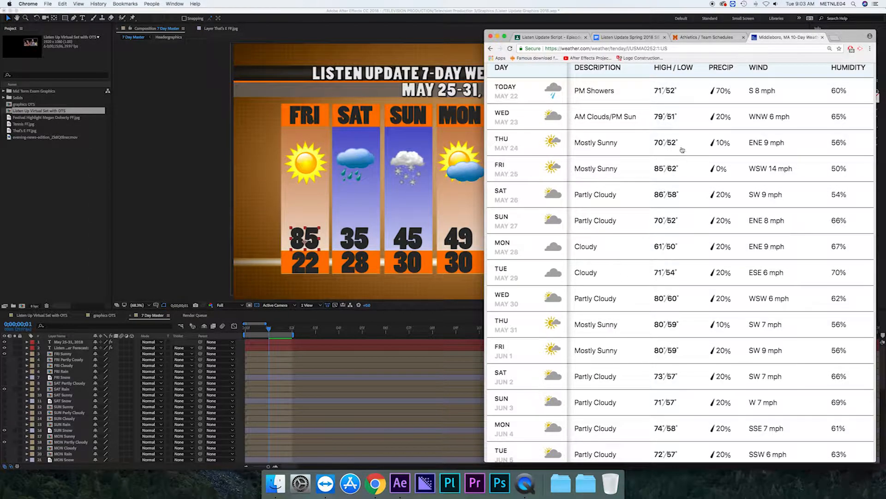
mouse_move(375, 485)
text(62)
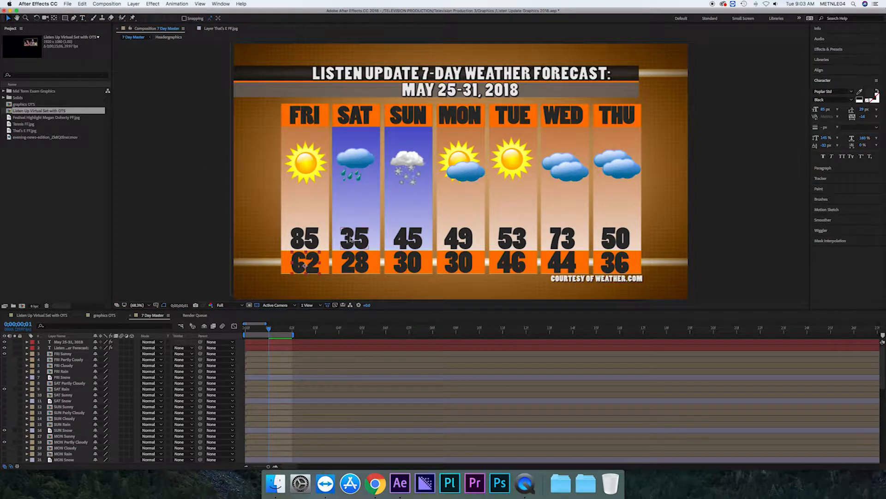
Retype the remaining days' highs and lows: 86/58, 70/52, 61/50, 71/54, 80/60, 80/59.
click(376, 483)
text(5)
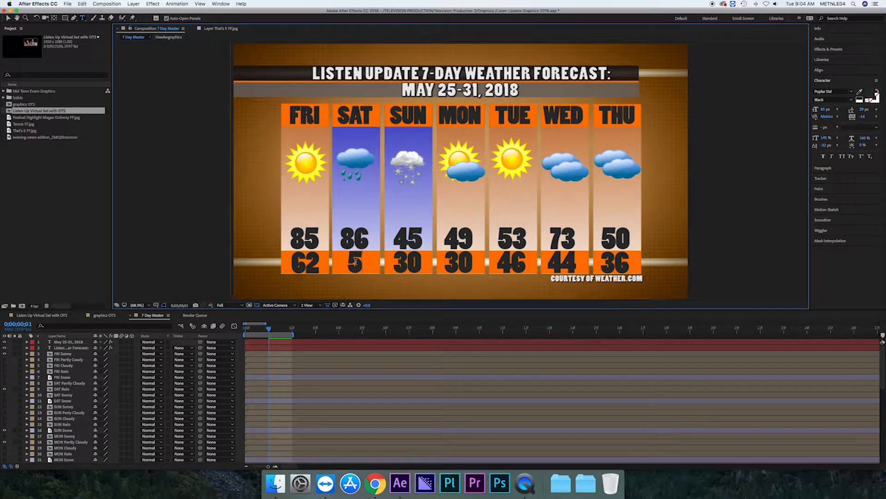
click(376, 483)
text(8)
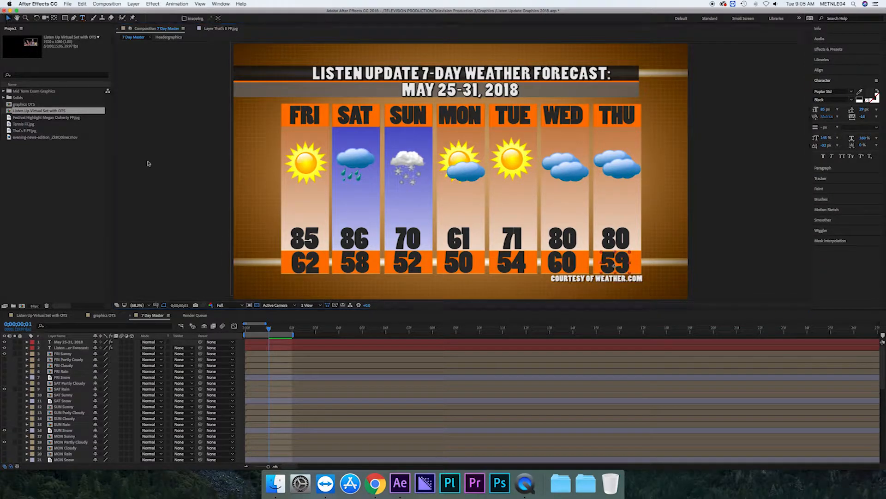
Bring the Weather.com forecast table back into view to verify the entered temperatures.
click(375, 483)
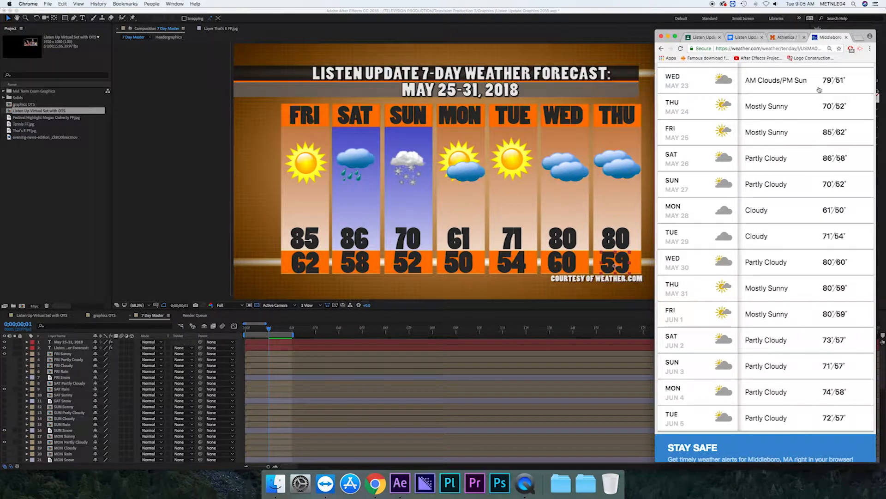
mouse_move(435, 229)
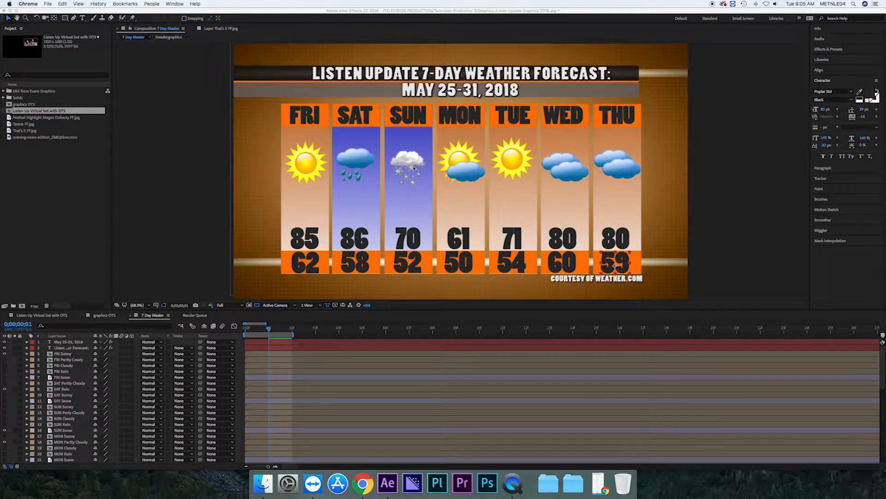
mouse_move(622, 483)
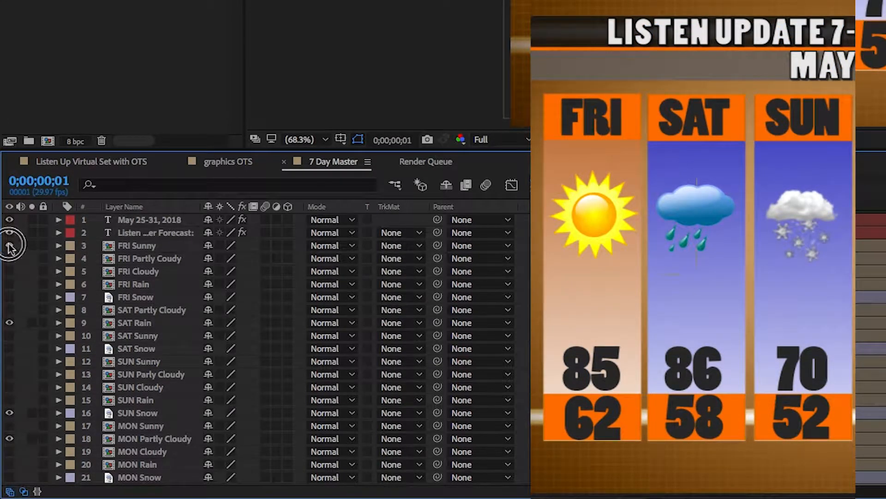
Hide Friday's sunny icon and show the Friday–Sunday partly cloudy icon layers.
click(10, 259)
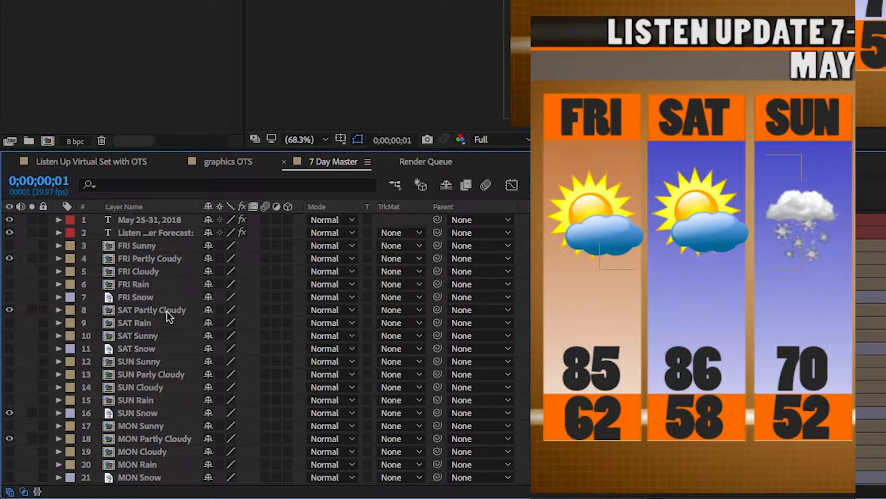
mouse_move(102, 390)
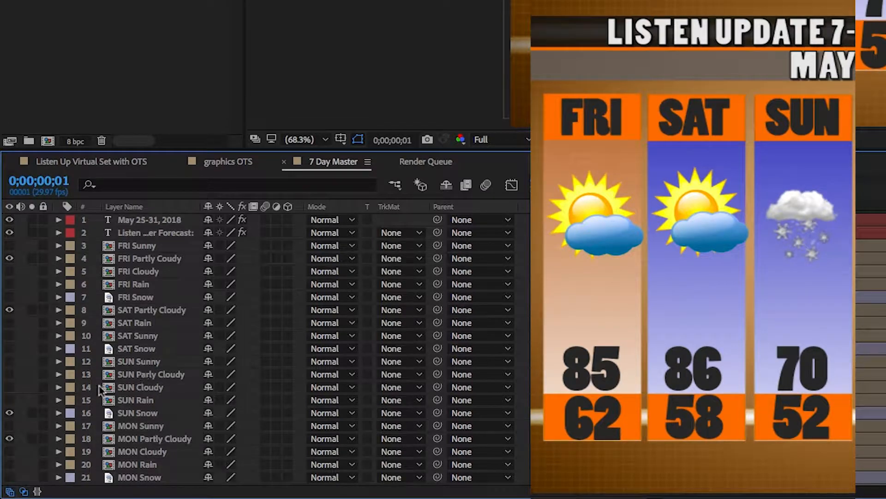
scroll(down, 3)
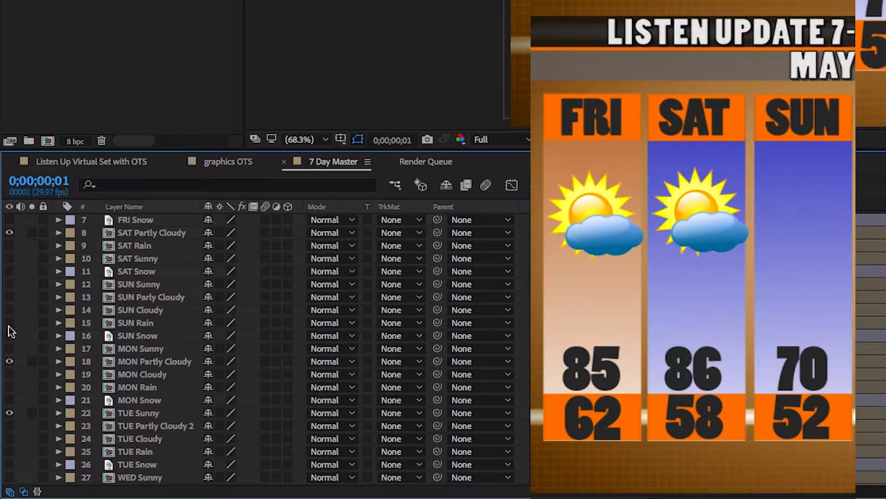
click(9, 284)
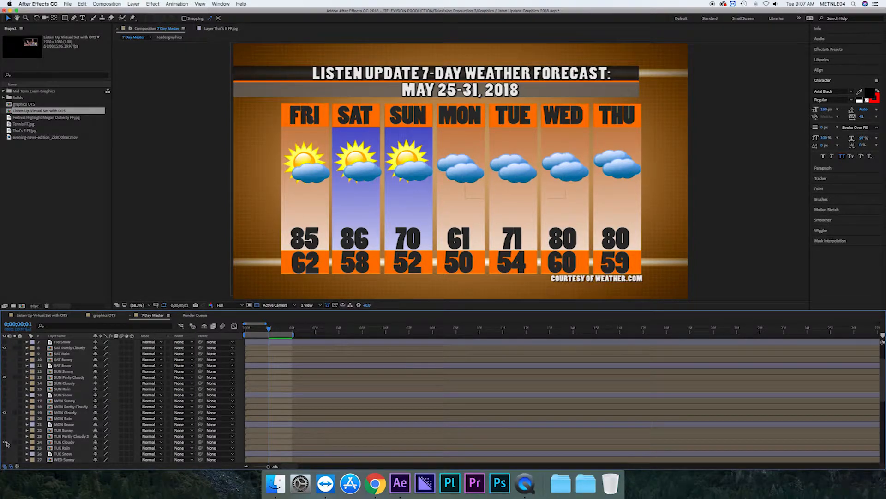
Show partly cloudy icons for Wednesday and Thursday instead of cloudy, then return to the composition.
scroll(up, 3)
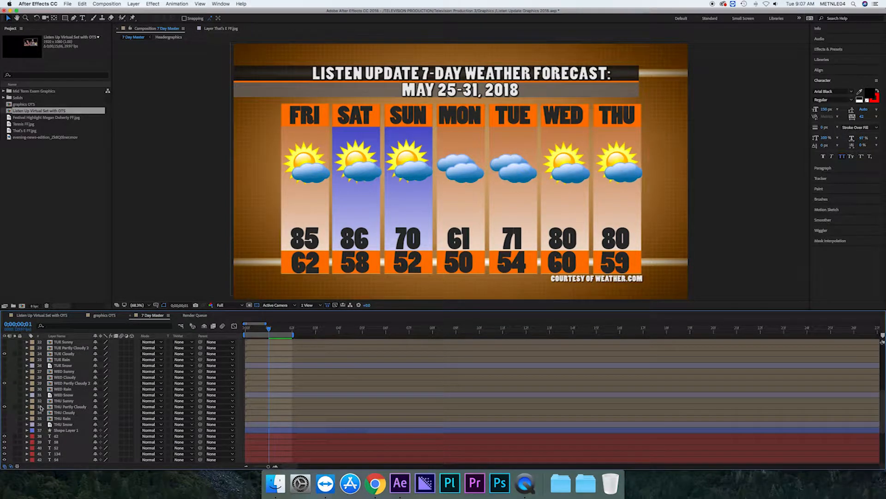
click(363, 483)
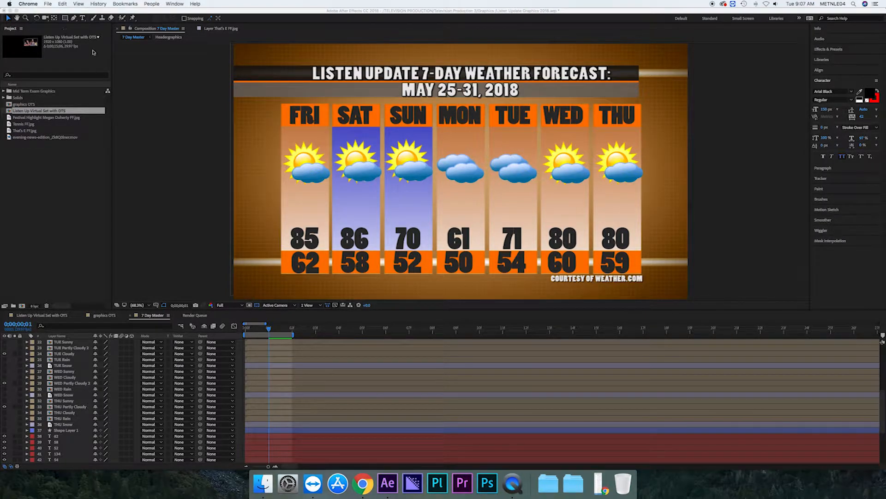
click(387, 483)
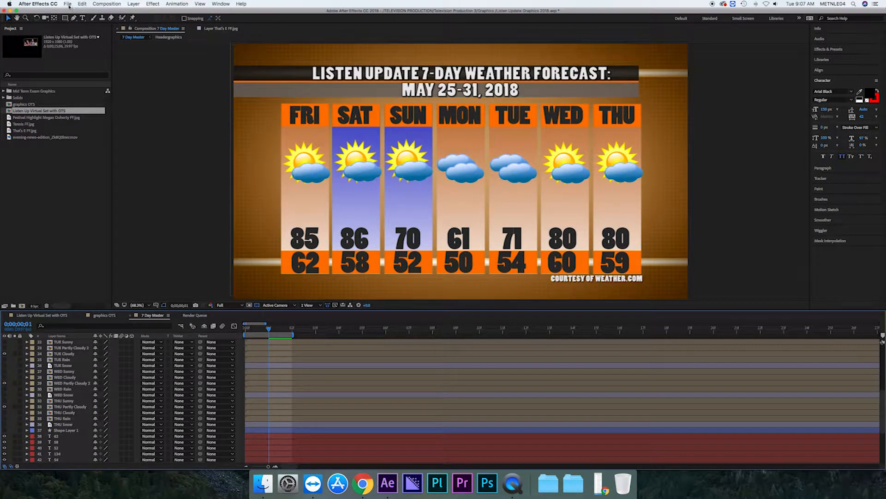
Add the 7 Day Master composition to the Render Queue via File > Export.
click(68, 4)
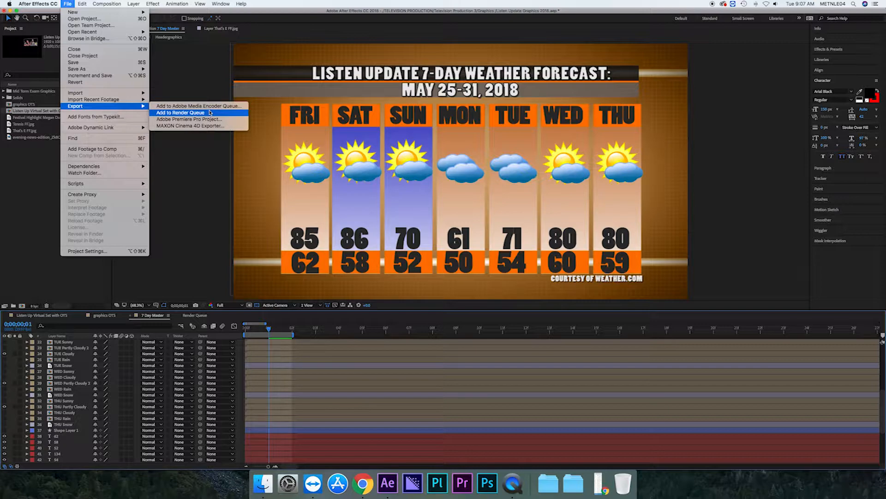
click(180, 113)
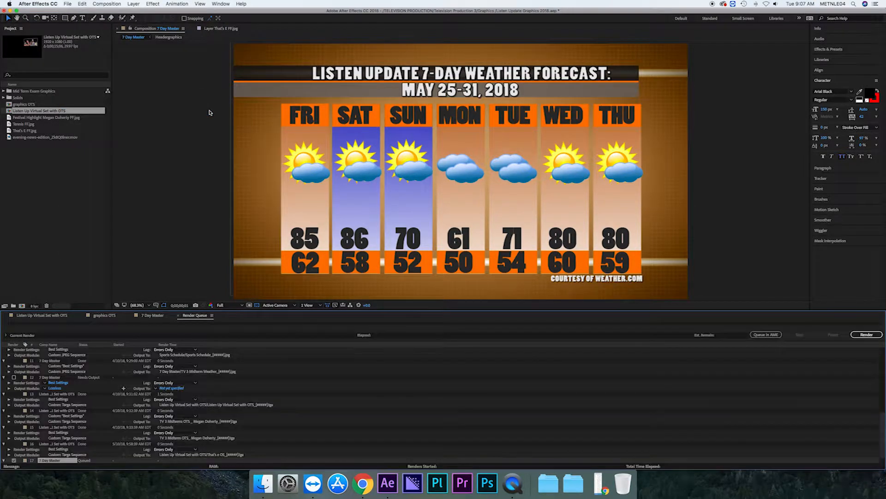
Choose the Output To file name of the queued 7 Day Master item to set its save location.
scroll(up, 3)
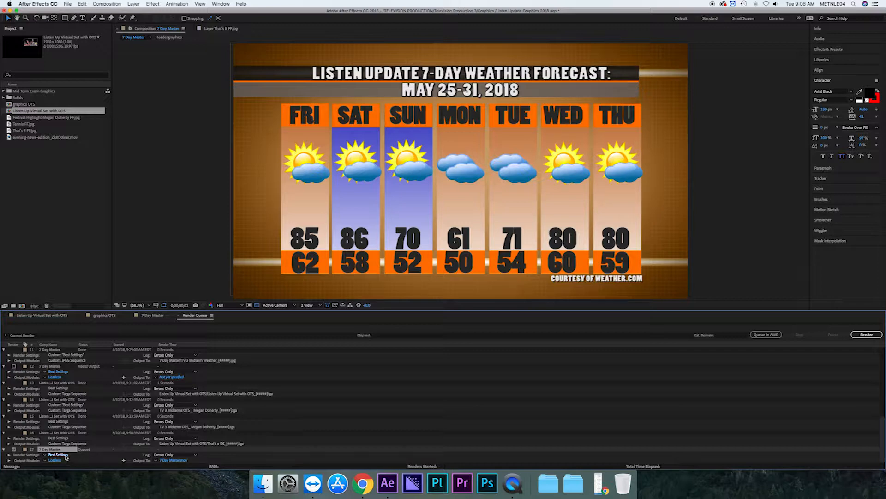
click(59, 455)
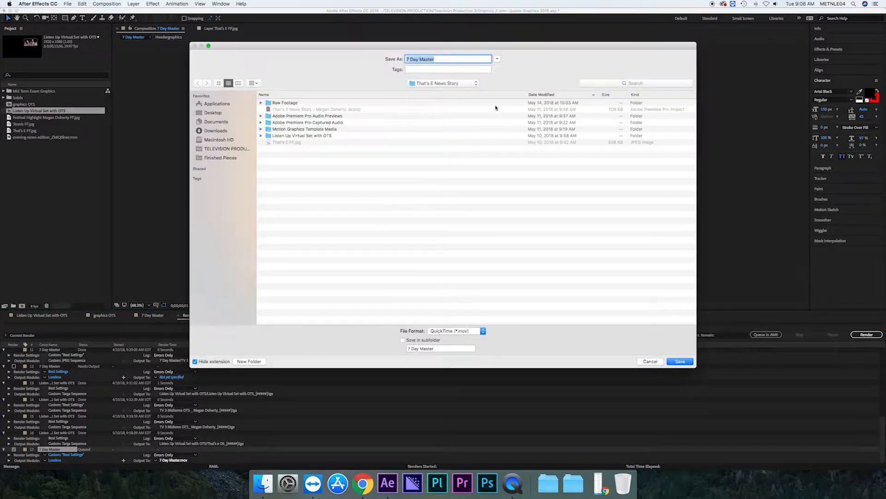
Name the render output '7 Day Master- May 25-31 2018- episode 11'.
click(448, 59)
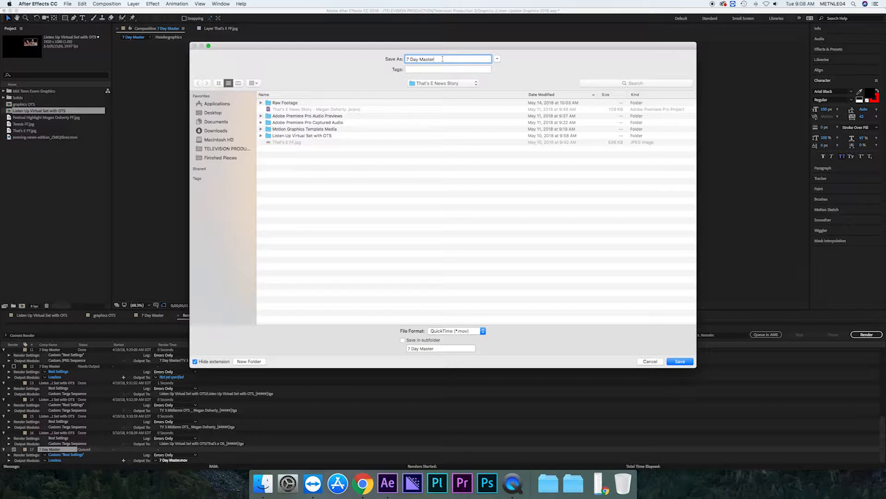
text(-)
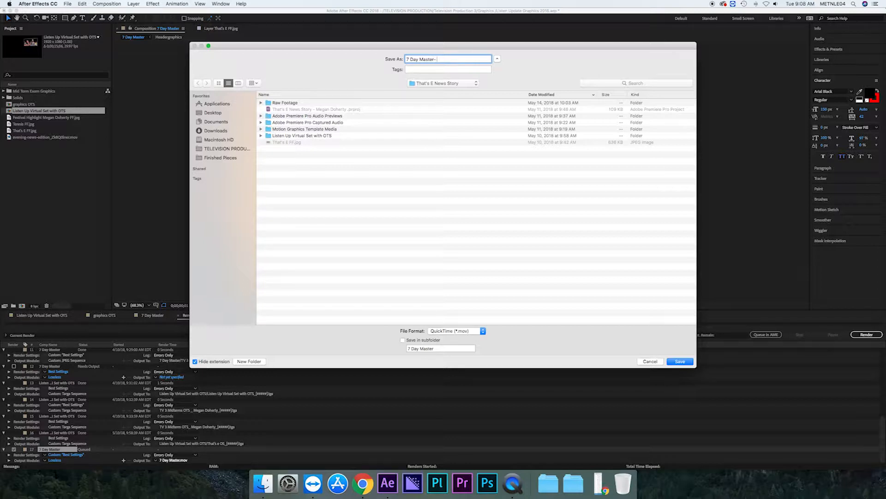
text(May 25-31 2)
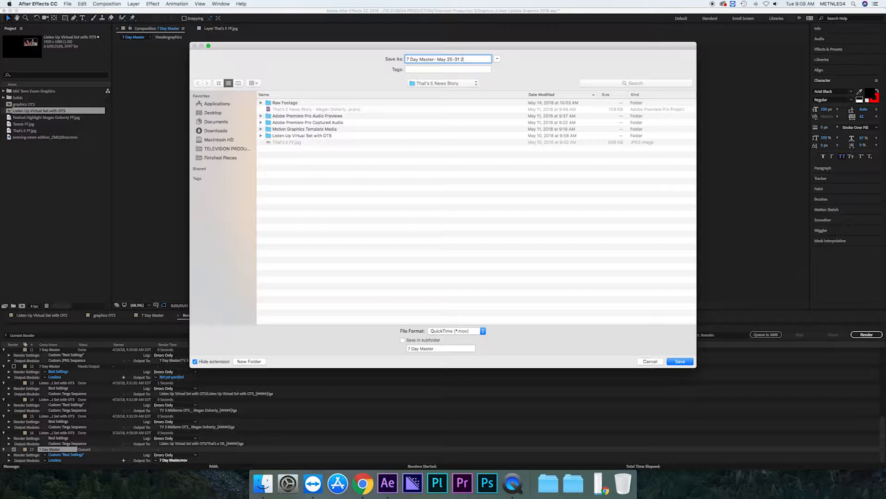
text(018)
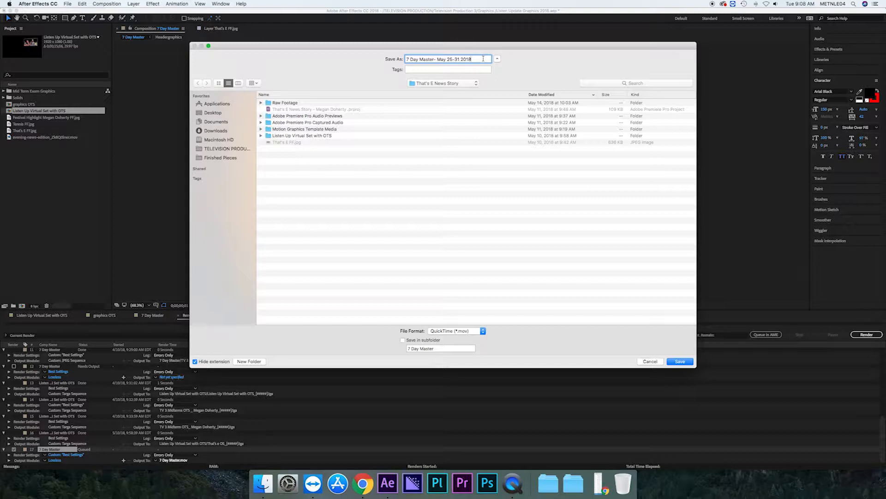
text(- episode 11)
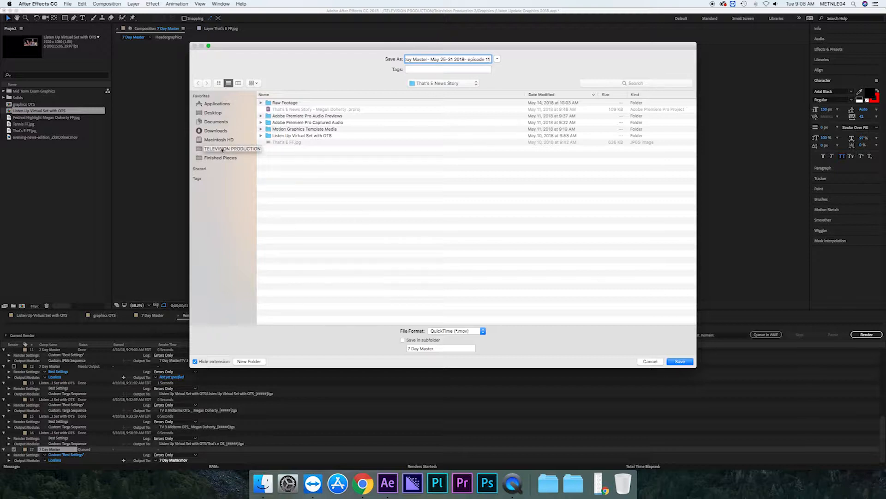
Navigate to Television Production 3 > Graphics and start a new folder there.
click(233, 148)
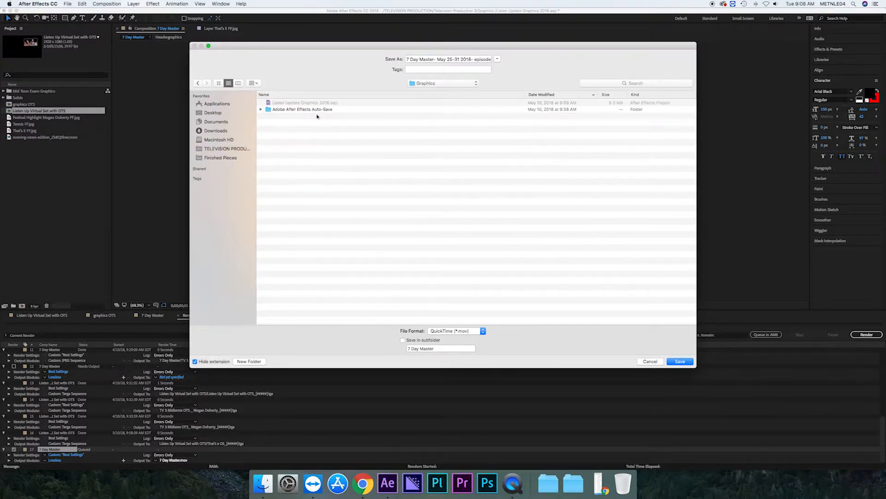
mouse_move(318, 138)
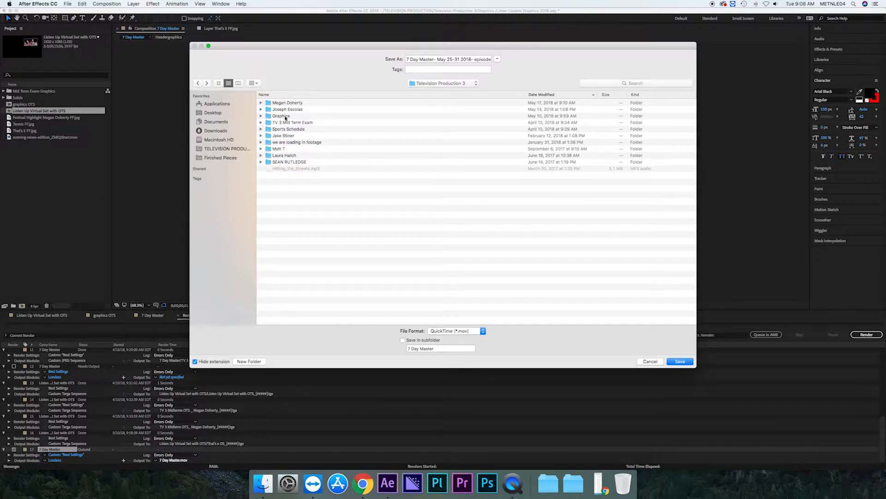
double_click(280, 116)
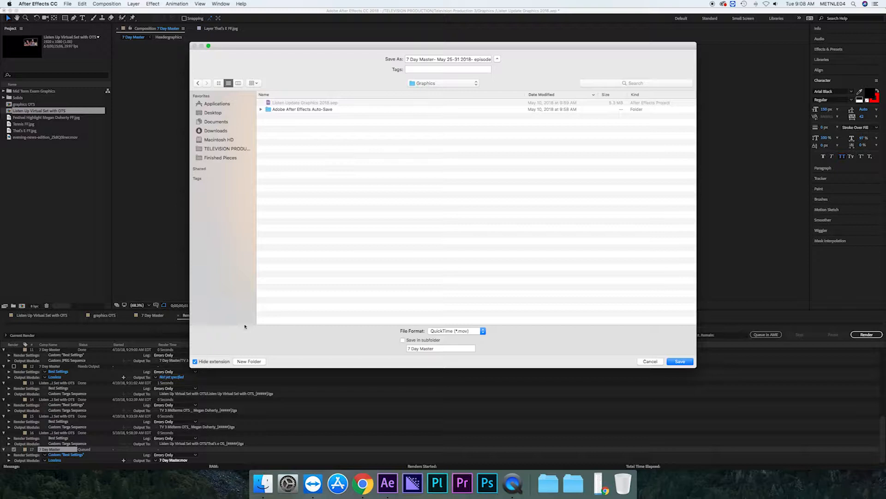
click(249, 362)
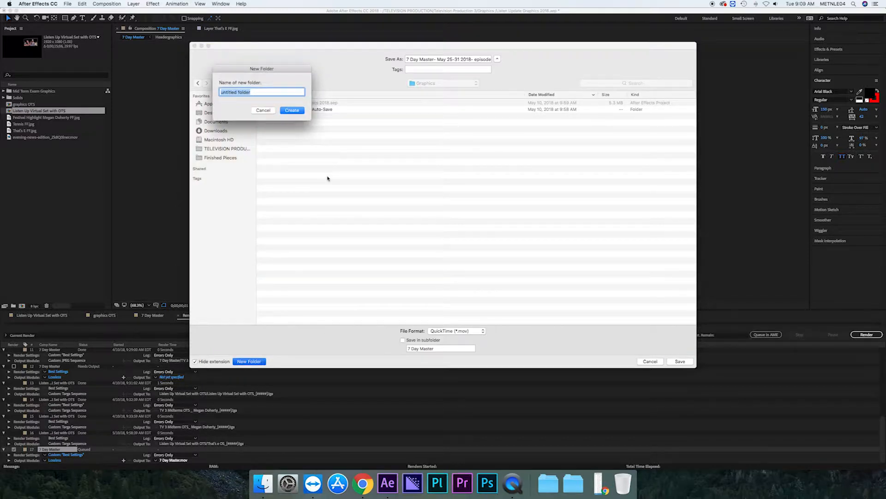
Create the folder 'Listen Update Weather episode 11 2018' as the render's save location.
text(Listen Update)
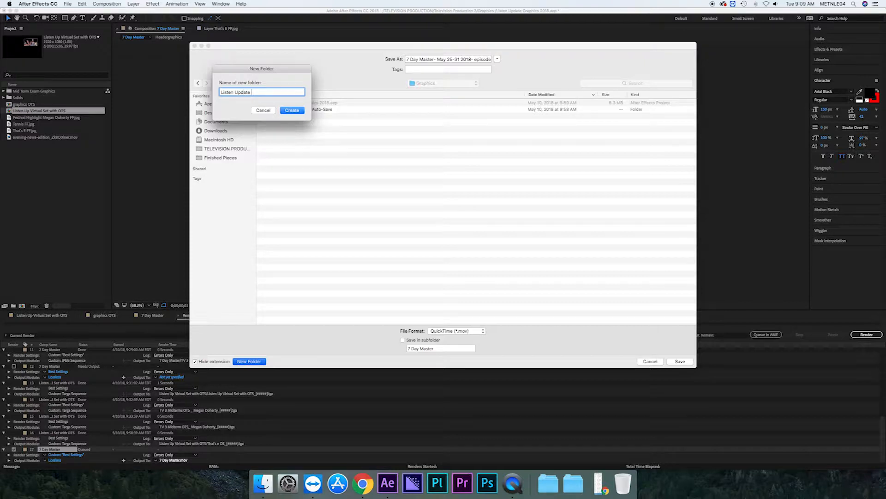
text(Weather episode 11 2018)
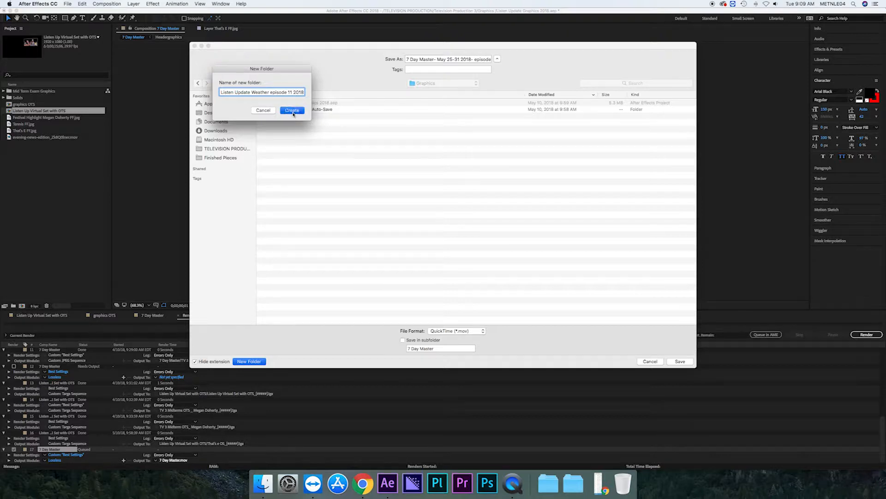
click(293, 109)
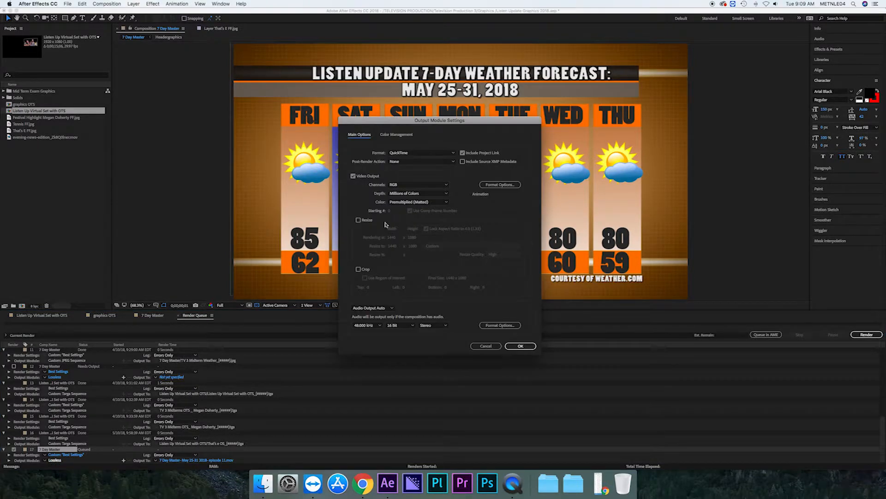
Set output to JPEG Sequence, Millions of Colors, Premultiplied (Matted), confirm and start the render.
click(421, 152)
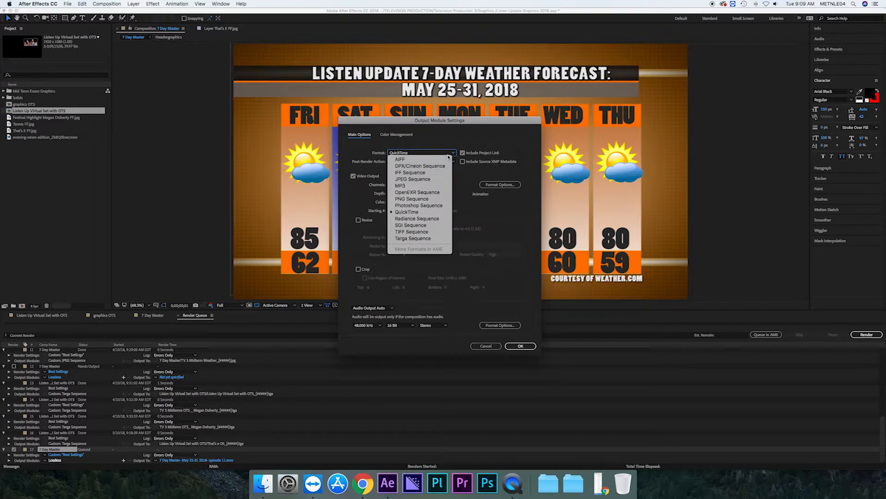
click(412, 178)
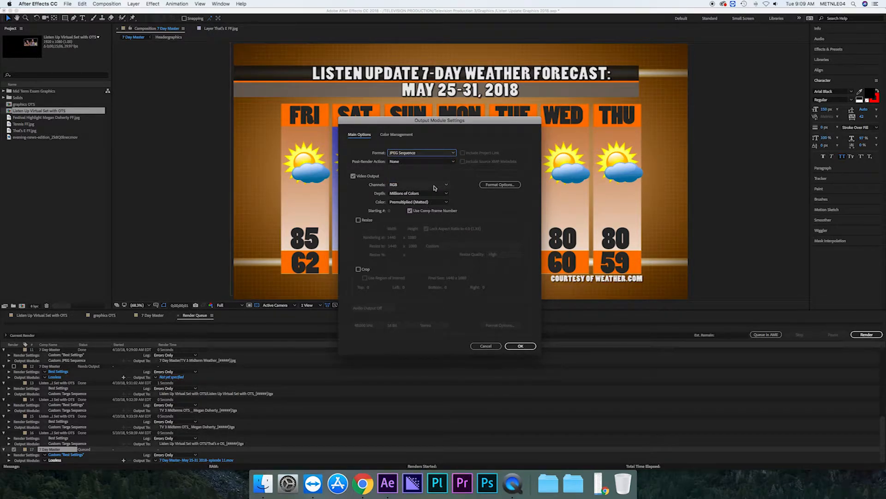
click(445, 193)
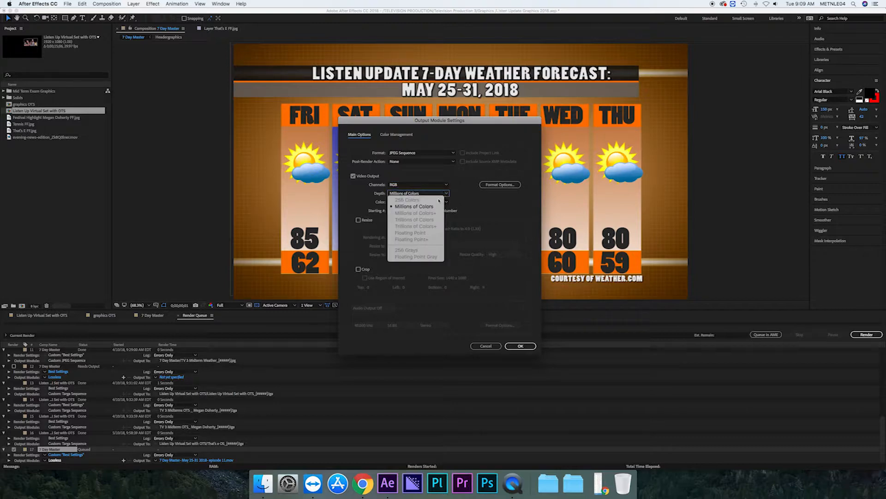
click(419, 203)
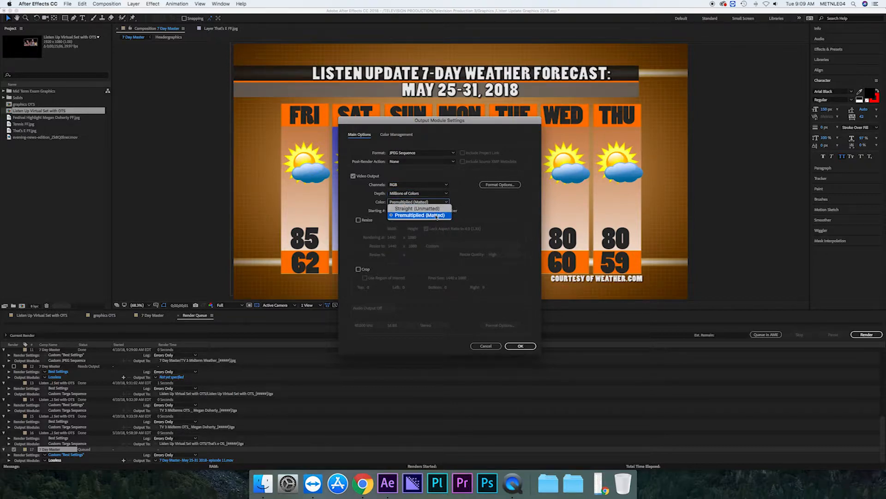
click(418, 215)
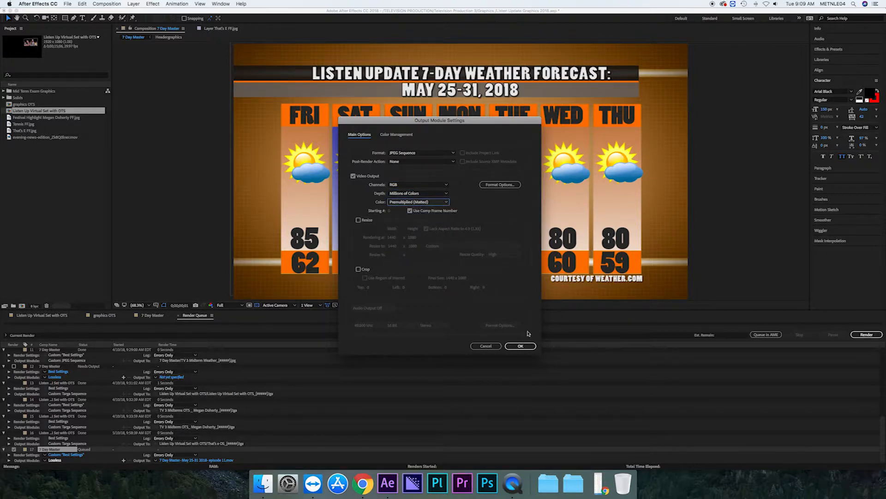
click(520, 346)
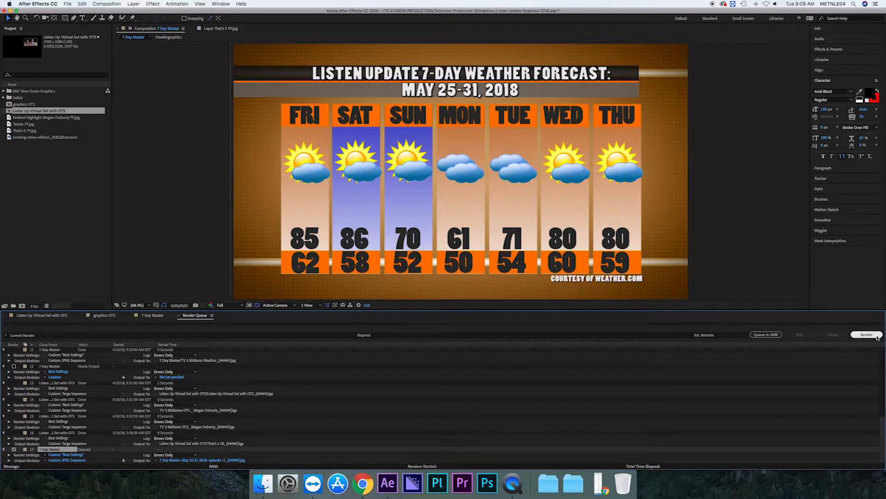
click(866, 335)
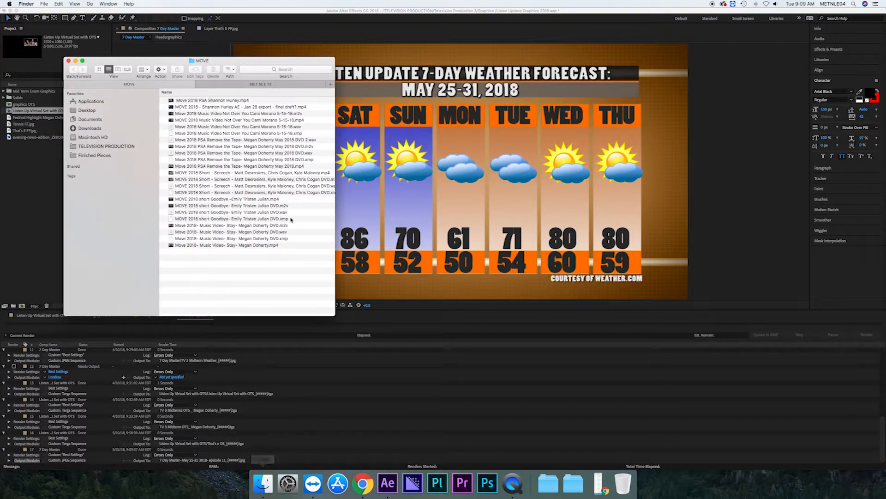
Navigate TELEVISION PRODUCTION > Television Production 3 > Graphics > episode 11 folder and preview the rendered JPEG.
click(105, 146)
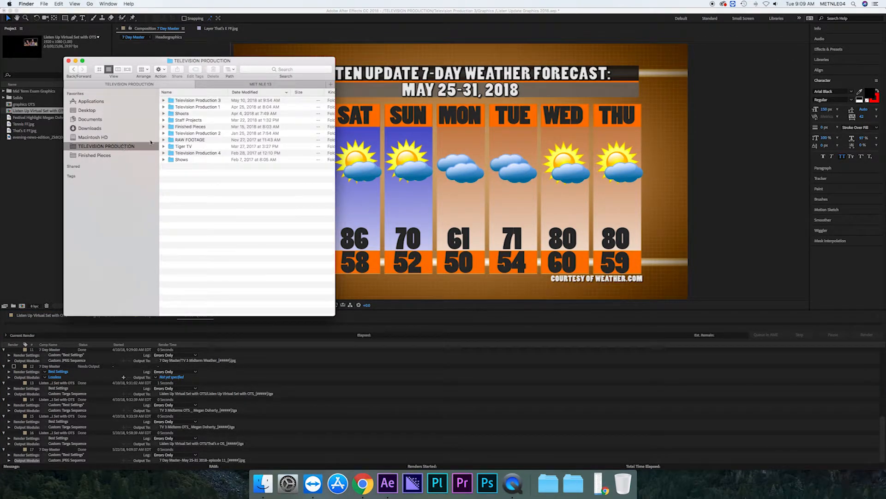
double_click(198, 99)
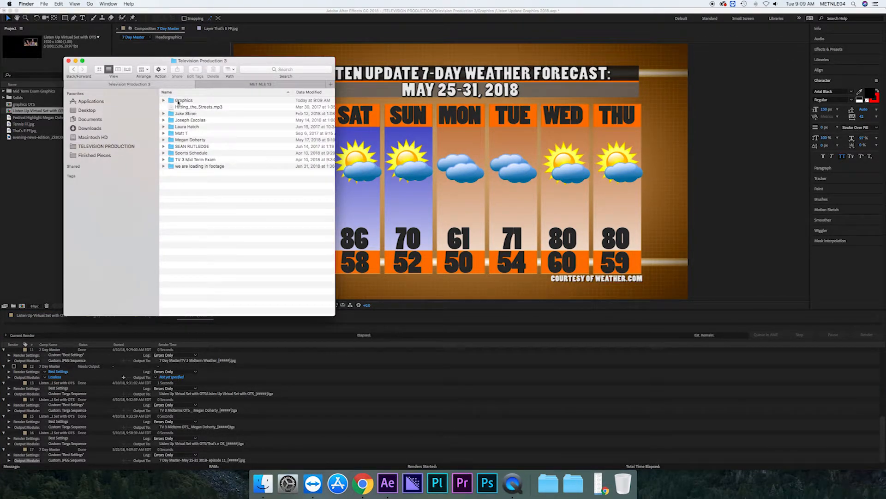
double_click(183, 99)
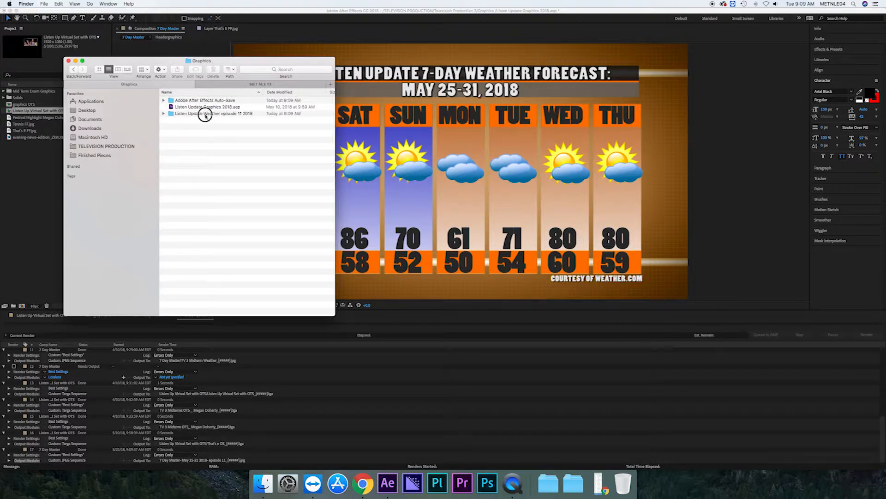
double_click(213, 112)
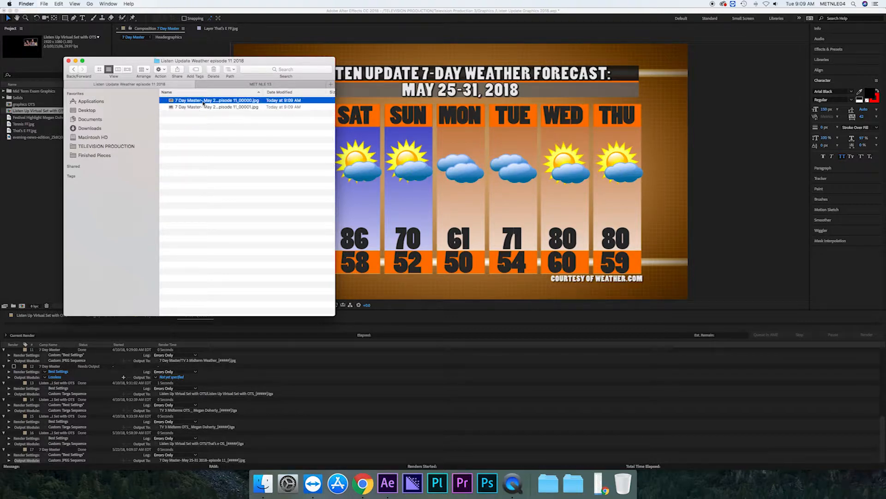
double_click(218, 99)
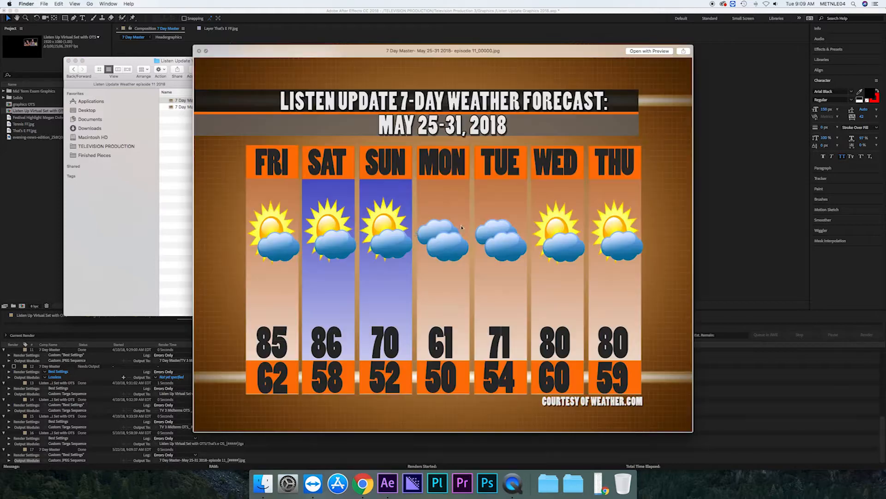
mouse_move(654, 139)
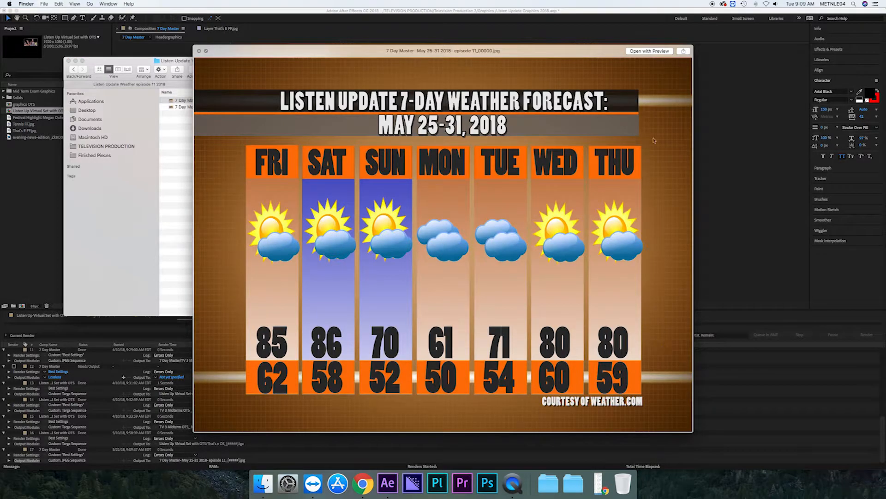
mouse_move(202, 74)
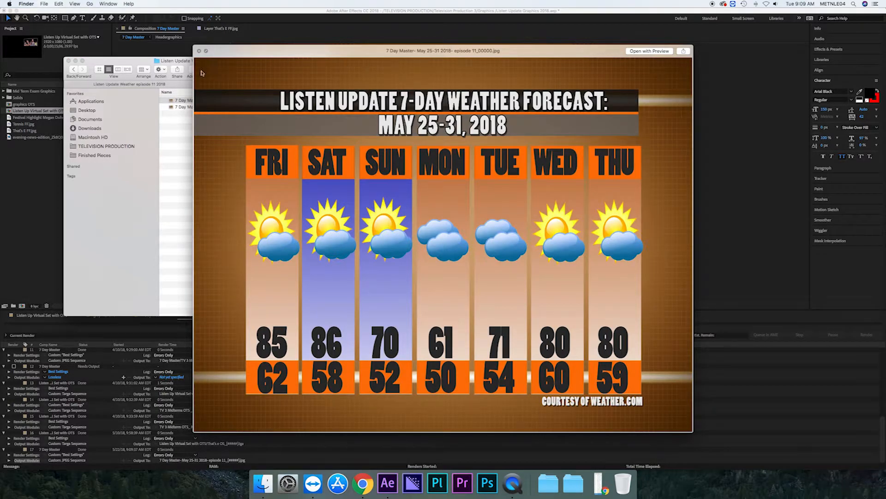
mouse_move(696, 402)
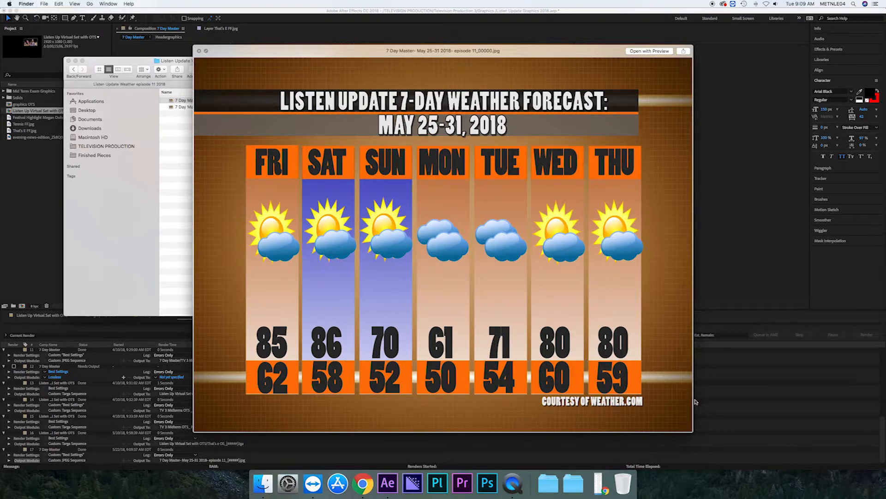
mouse_move(664, 161)
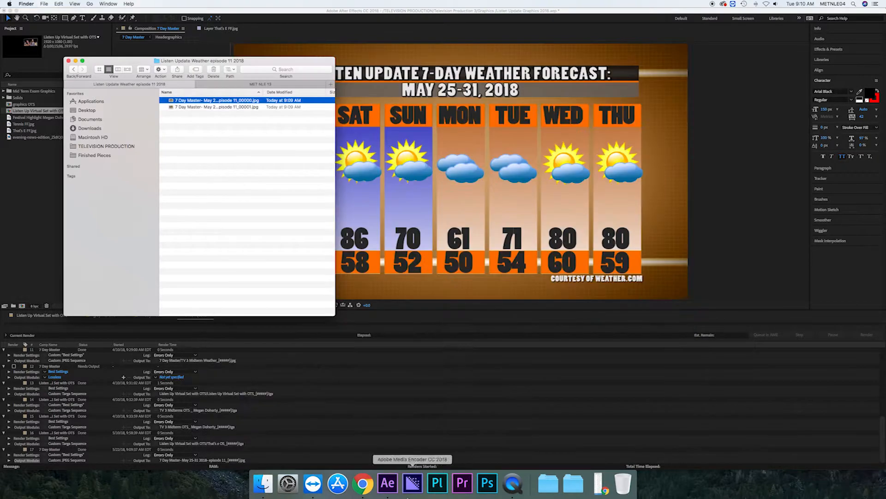
Create a 'Listen Update Episode 11- 2018' folder on the KINGSTON drive and enter it.
click(89, 174)
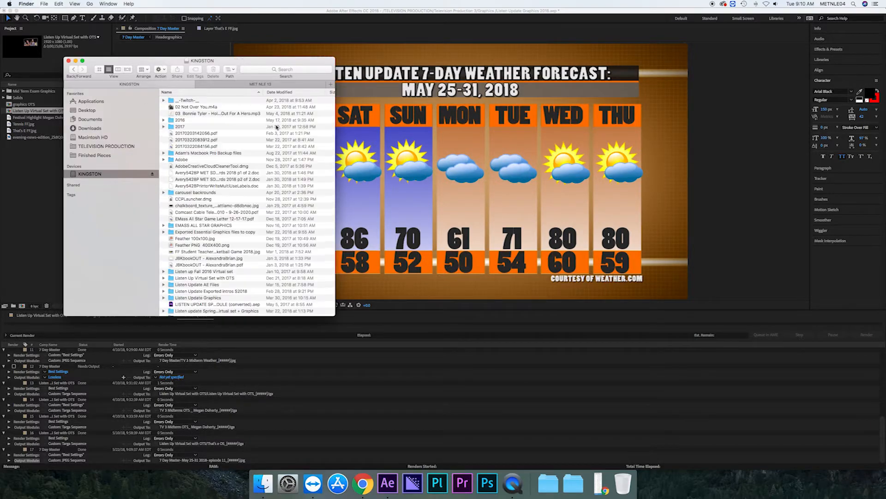
scroll(down, 3)
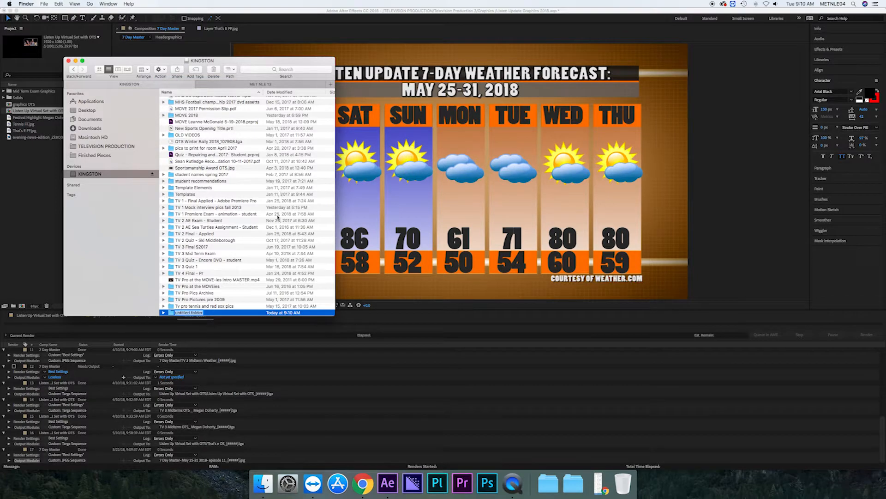
text(Listen Update Episode 11- 2018)
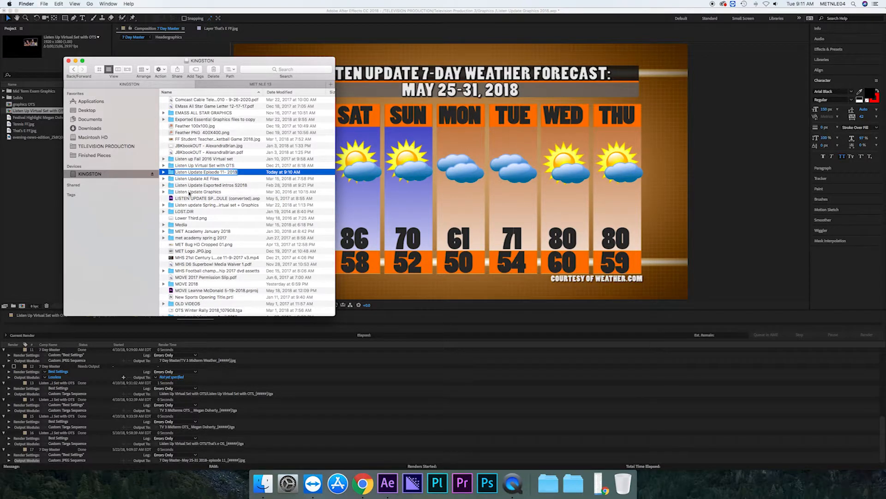
double_click(206, 172)
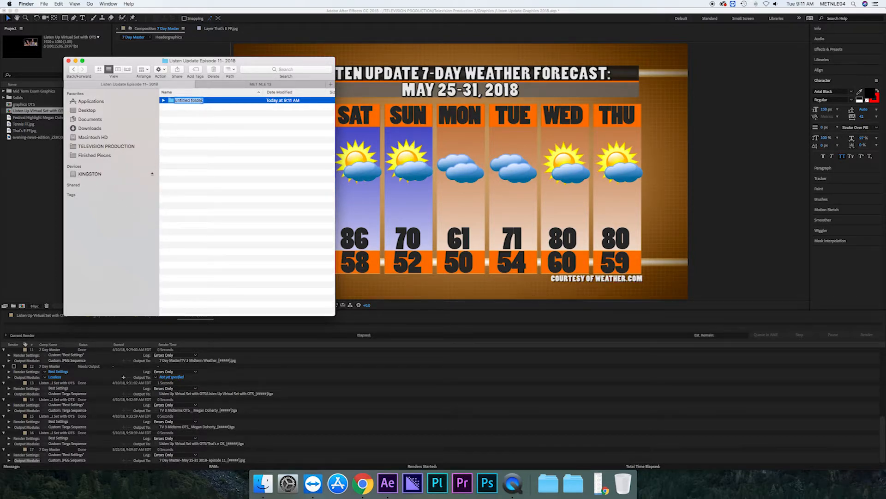
Add Graphics and Stories and Highlights subfolders, with OTS and Weather inside Graphics.
right_click(186, 107)
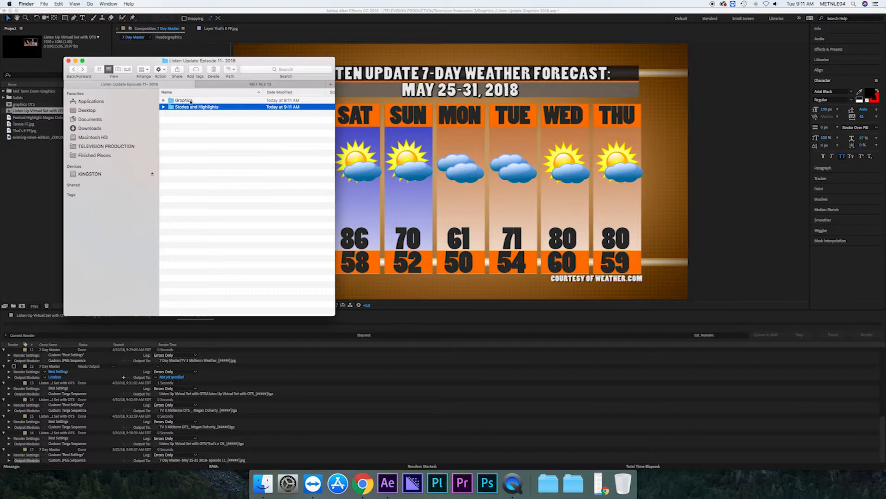
double_click(183, 100)
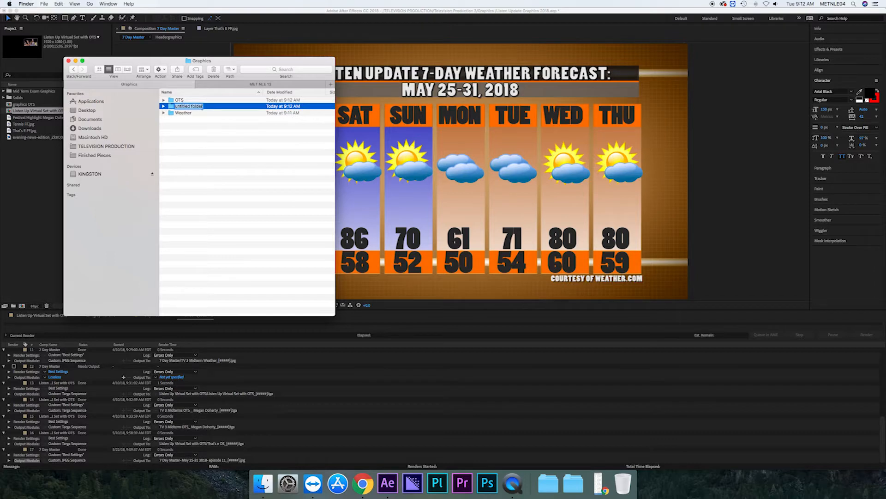
Open the Weather folder and browse to Television Production 3 to bring in the forecast JPEG.
double_click(183, 113)
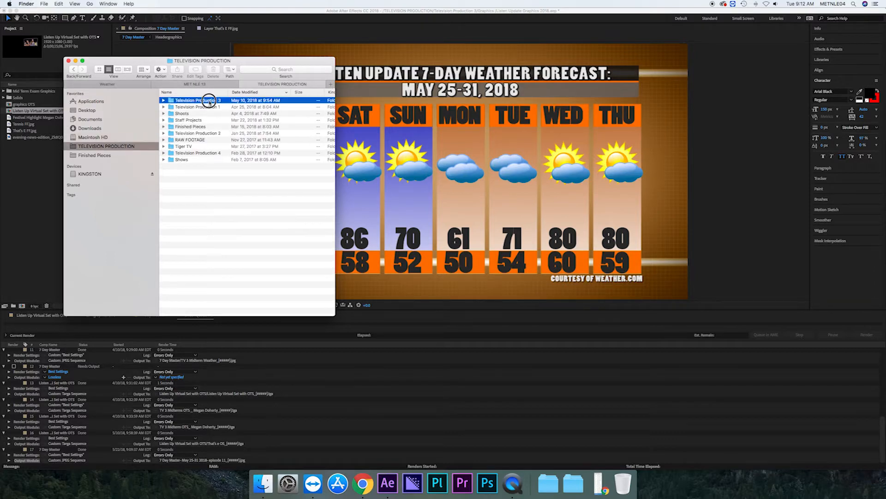
double_click(198, 100)
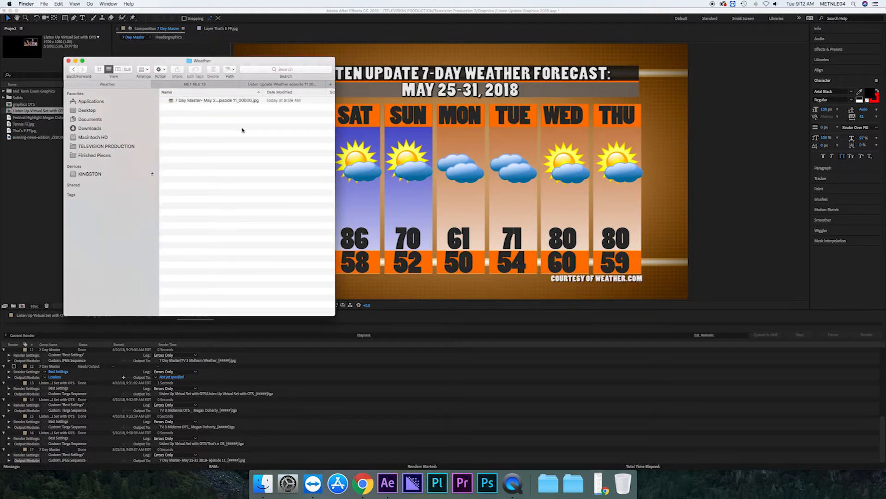
mouse_move(251, 151)
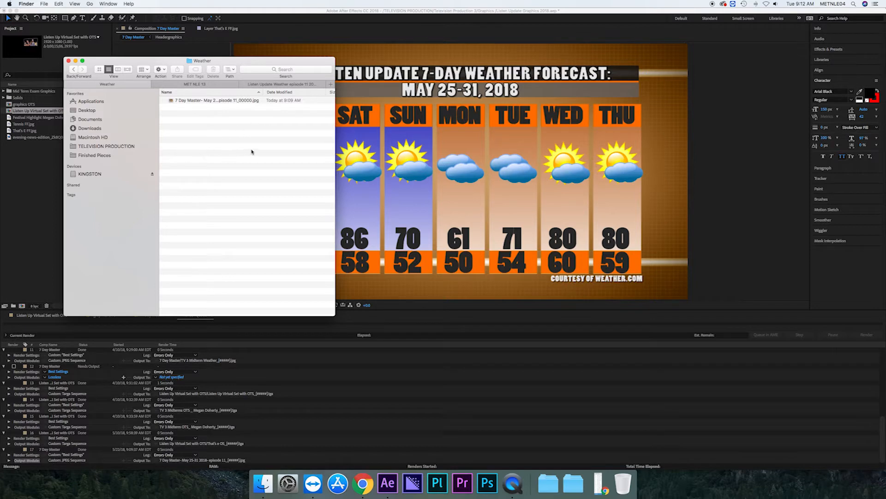